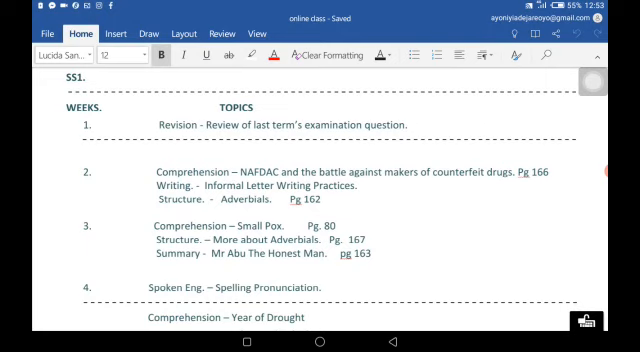
pyautogui.scroll(-3)
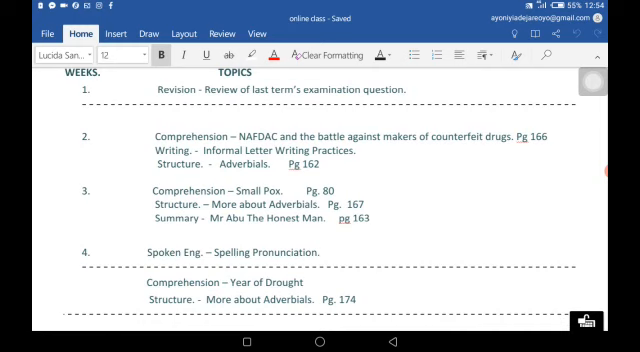
pyautogui.scroll(-3)
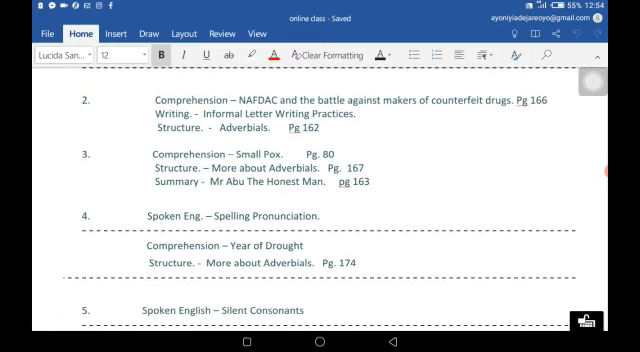
pyautogui.scroll(3)
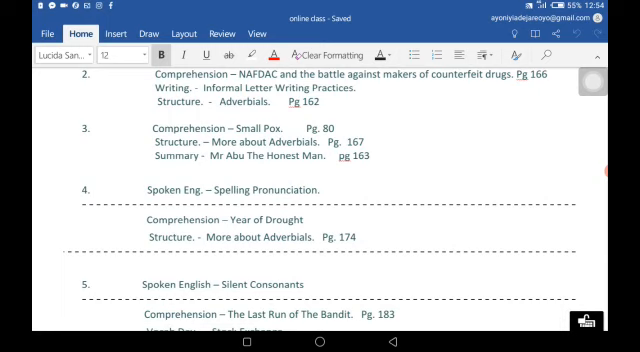
pyautogui.scroll(-3)
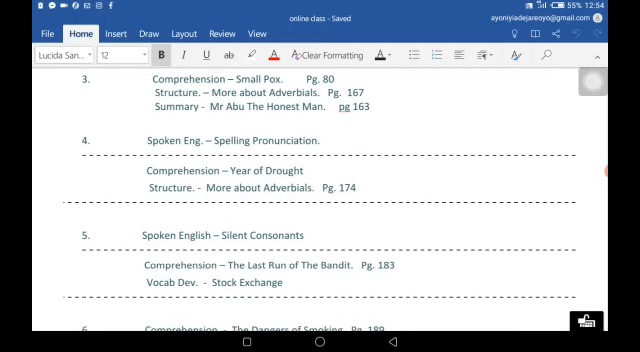
pyautogui.scroll(-3)
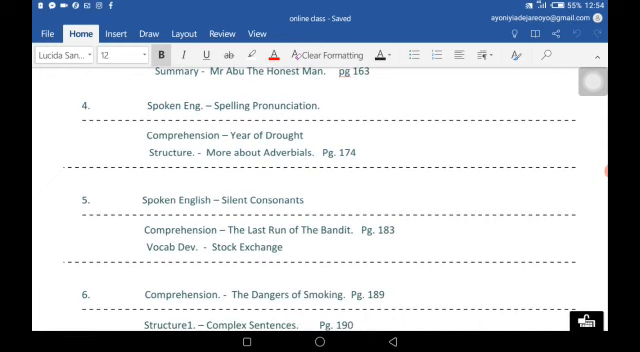
pyautogui.scroll(-3)
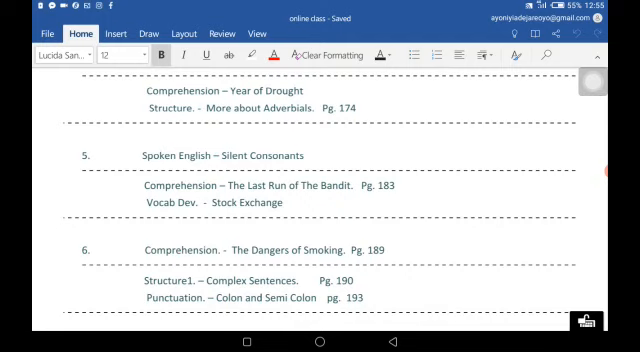
pyautogui.scroll(-3)
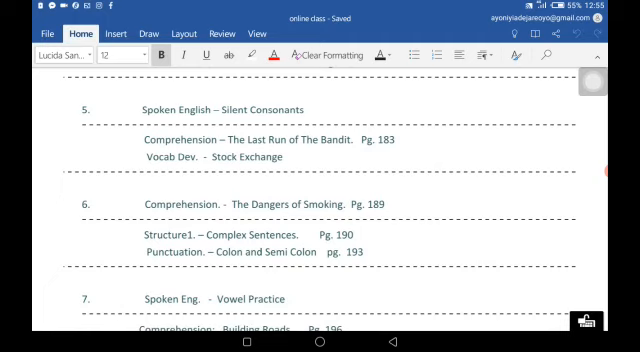
pyautogui.scroll(-3)
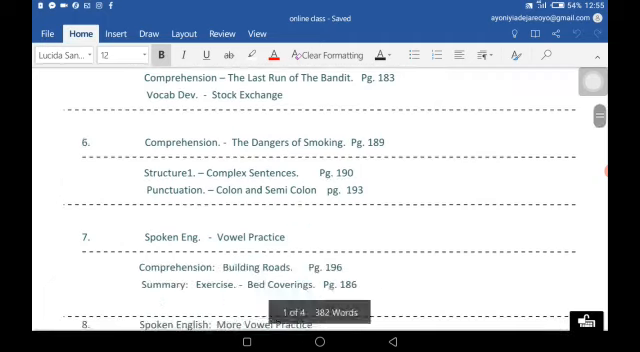
pyautogui.scroll(3)
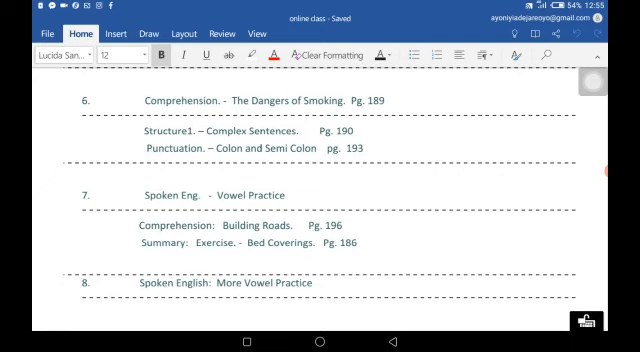
pyautogui.scroll(3)
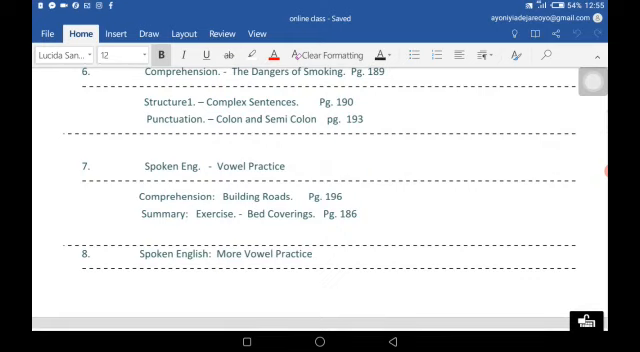
pyautogui.scroll(-3)
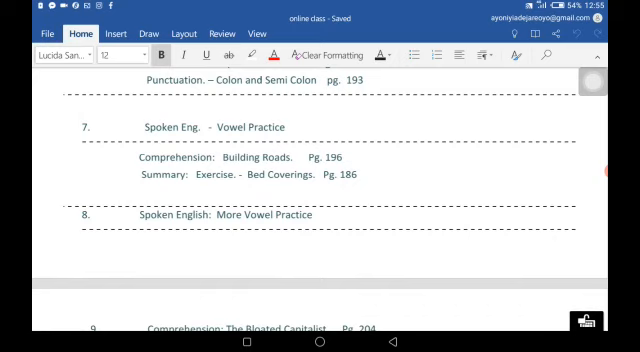
pyautogui.scroll(-3)
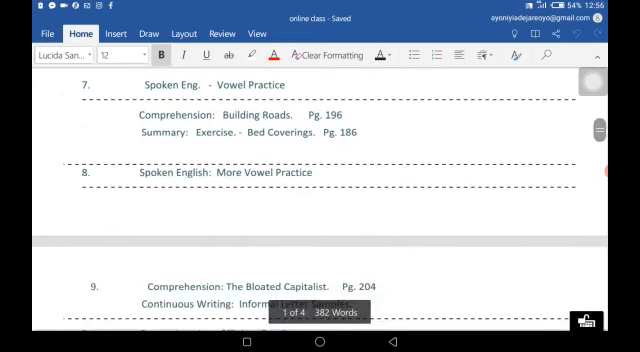
pyautogui.scroll(-3)
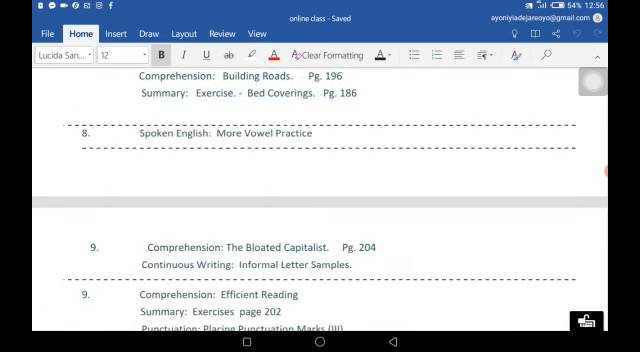
pyautogui.scroll(-3)
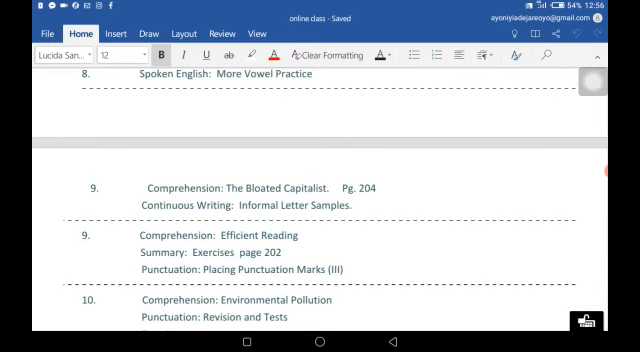
pyautogui.scroll(-3)
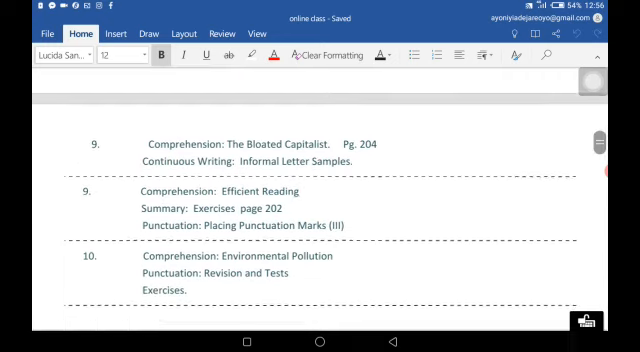
pyautogui.scroll(-3)
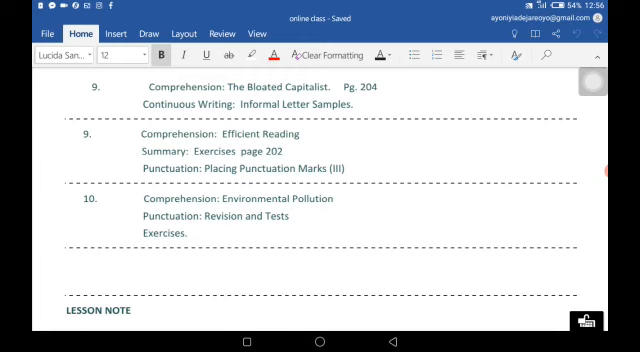
pyautogui.scroll(-3)
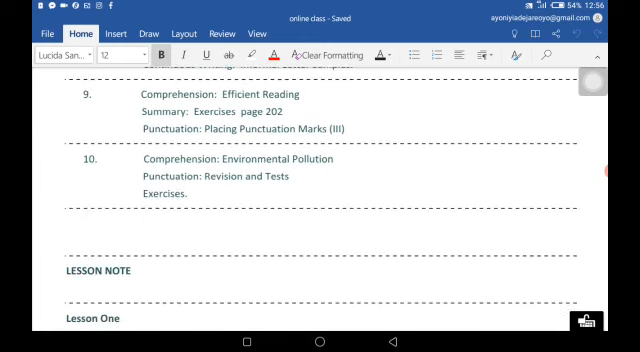
pyautogui.scroll(-3)
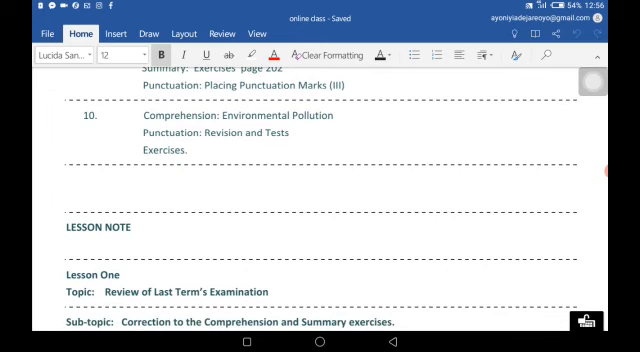
pyautogui.scroll(-3)
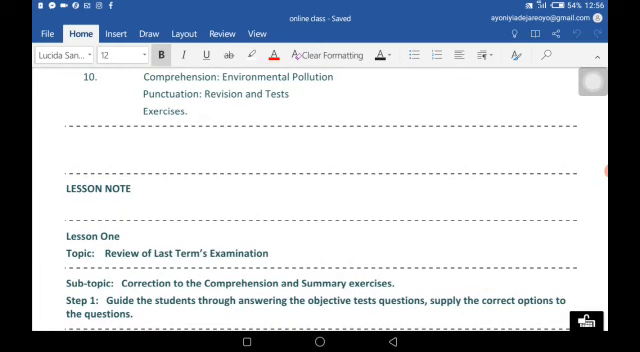
pyautogui.scroll(-3)
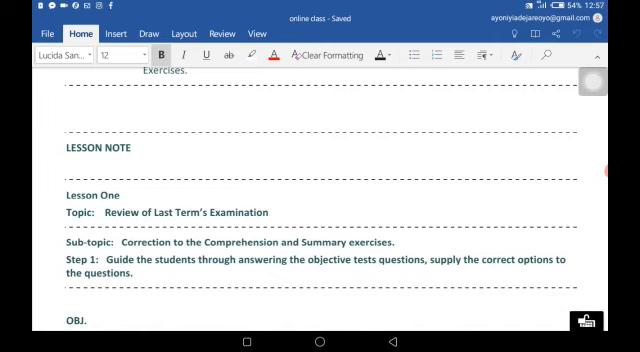
pyautogui.scroll(3)
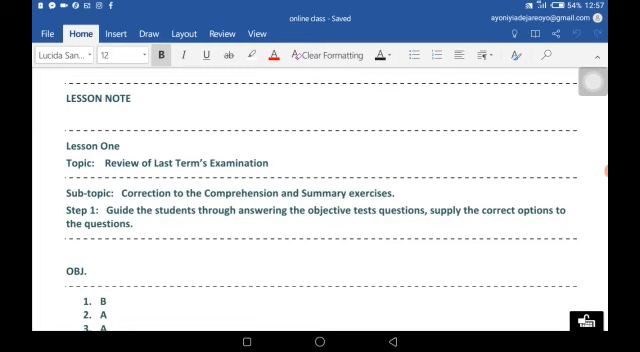
pyautogui.scroll(-3)
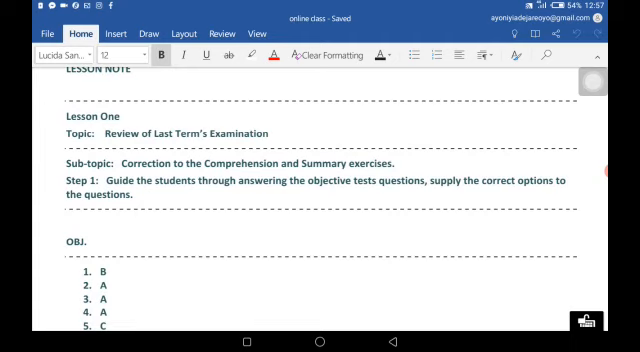
pyautogui.scroll(-3)
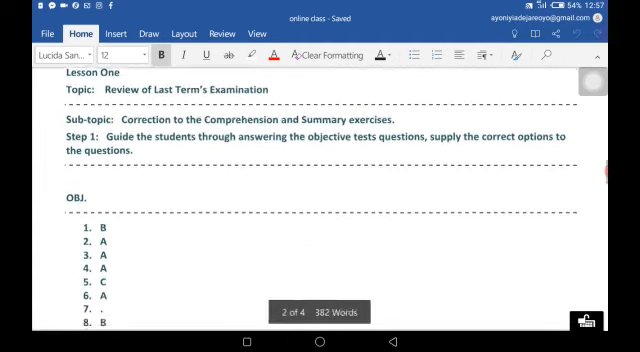
pyautogui.scroll(-3)
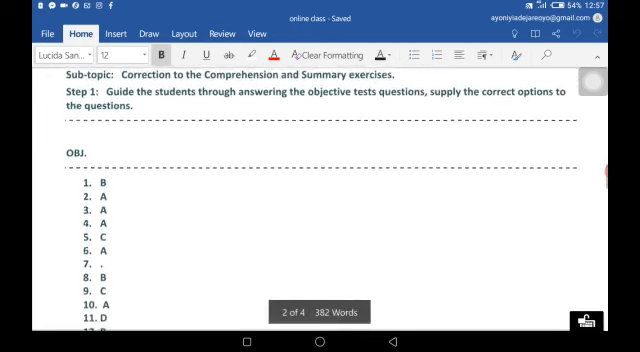
pyautogui.scroll(-3)
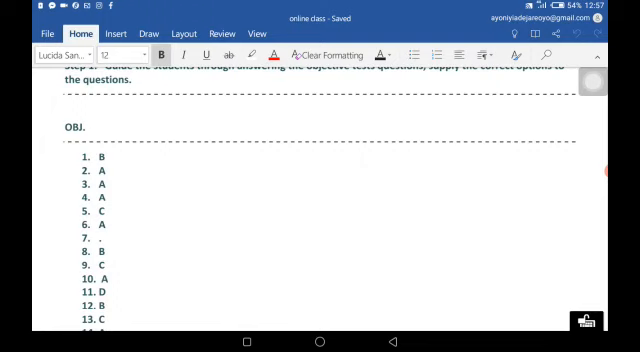
pyautogui.scroll(-3)
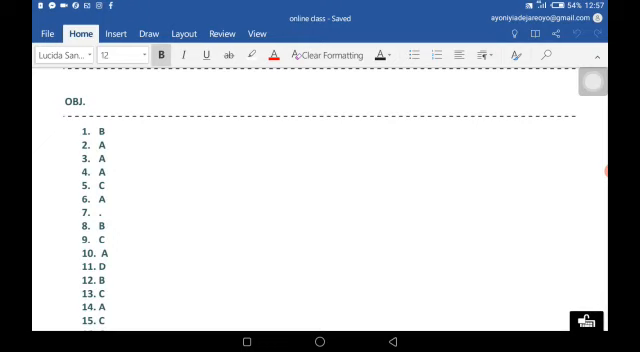
pyautogui.scroll(-3)
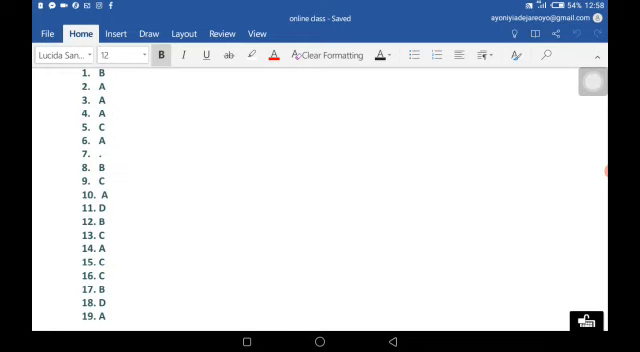
pyautogui.scroll(3)
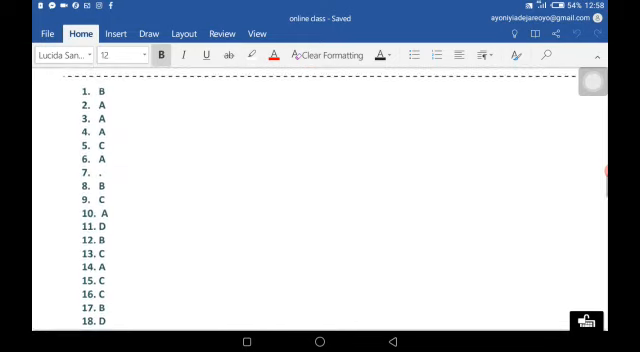
pyautogui.scroll(-3)
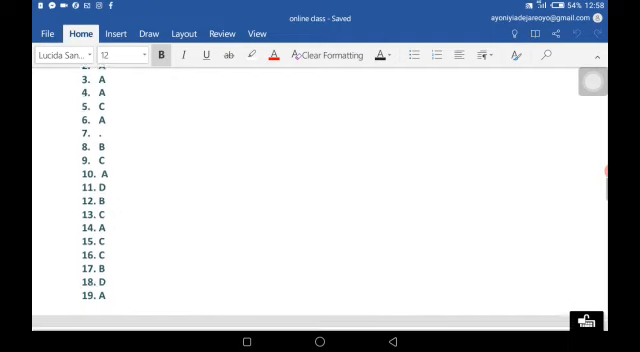
pyautogui.scroll(-3)
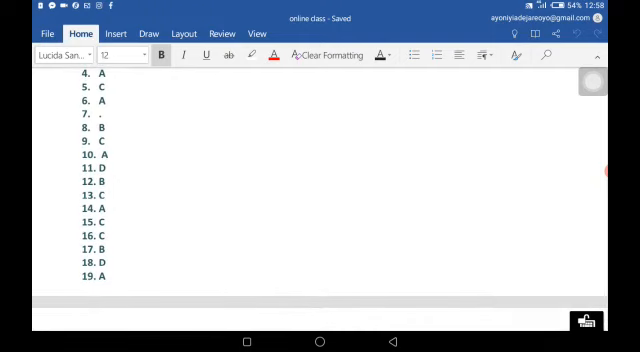
pyautogui.scroll(3)
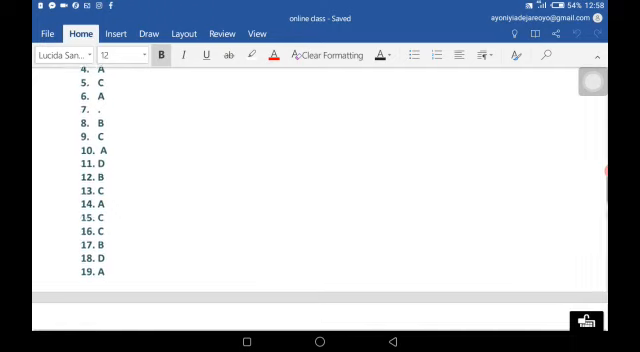
pyautogui.scroll(-3)
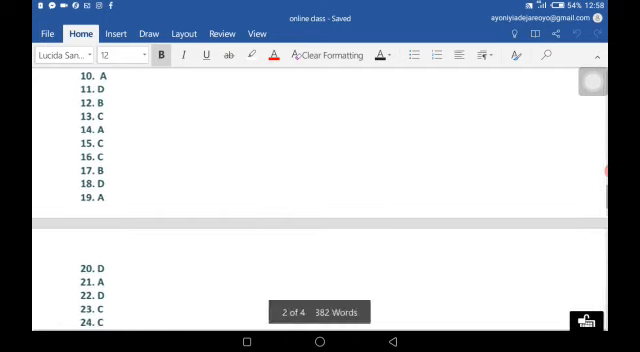
pyautogui.scroll(-3)
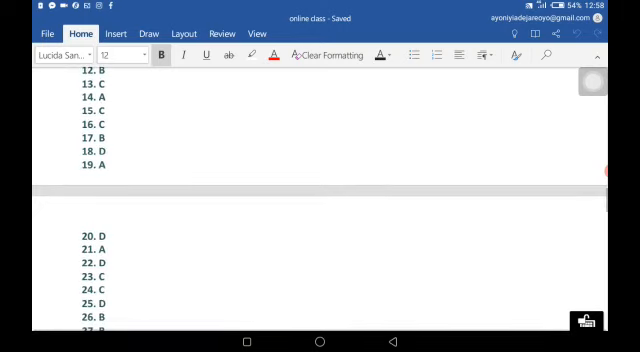
pyautogui.scroll(-3)
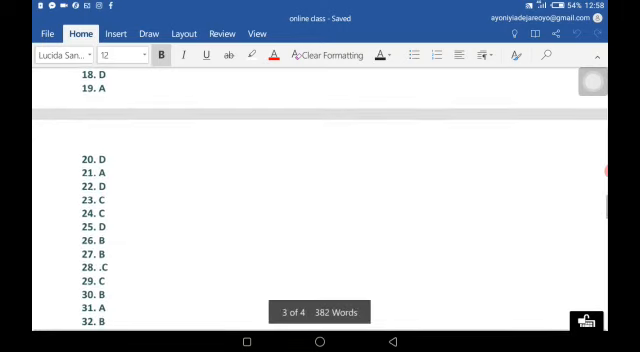
pyautogui.scroll(-3)
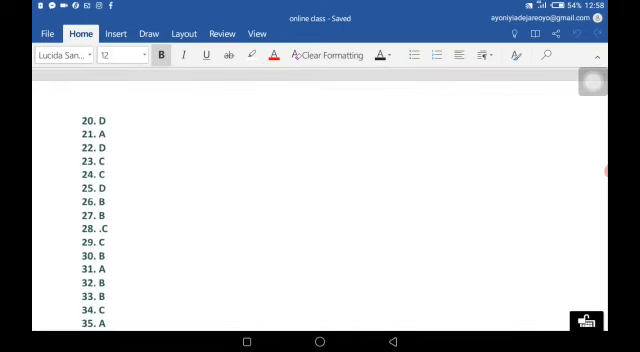
pyautogui.scroll(-3)
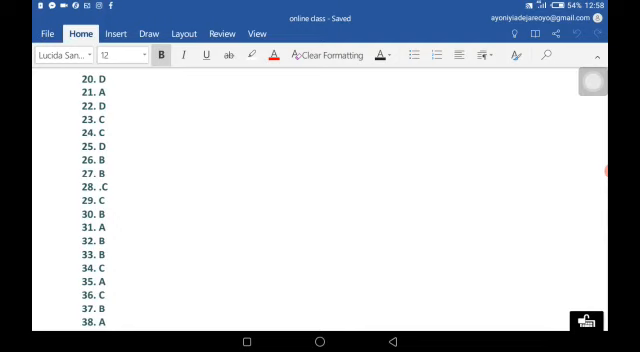
pyautogui.scroll(-3)
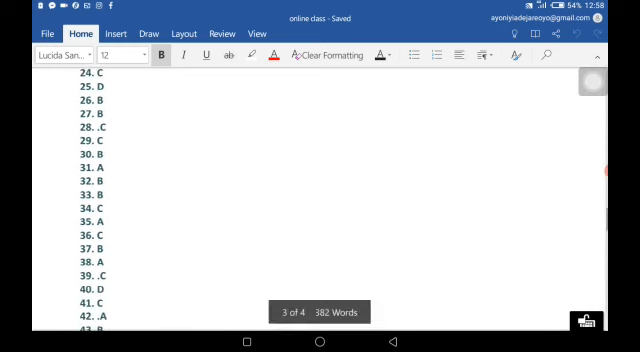
pyautogui.scroll(-3)
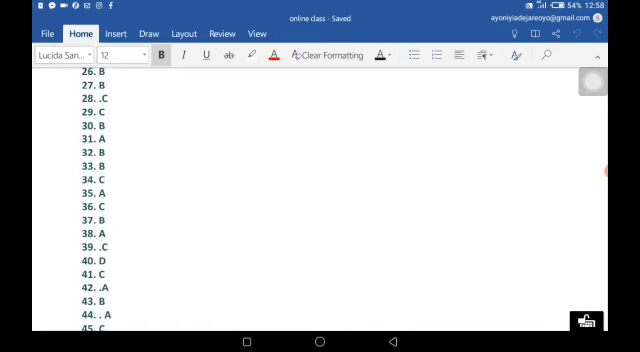
pyautogui.scroll(-3)
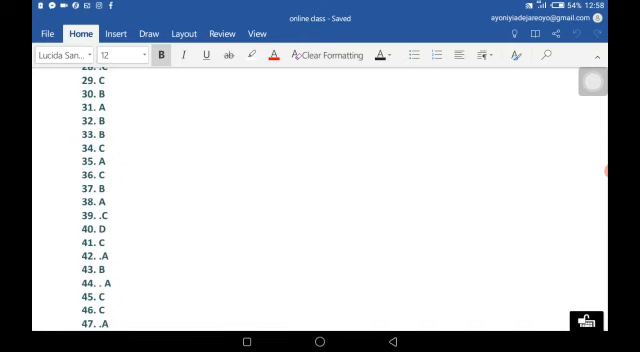
pyautogui.scroll(-3)
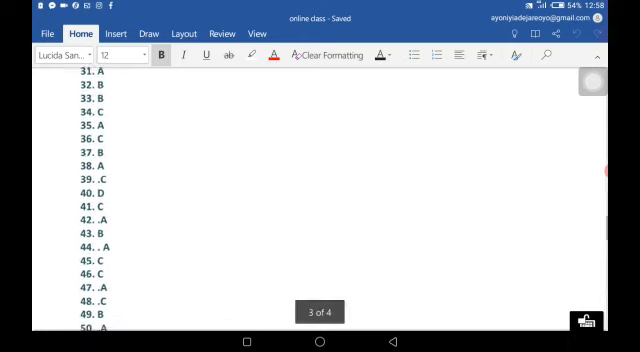
pyautogui.scroll(-3)
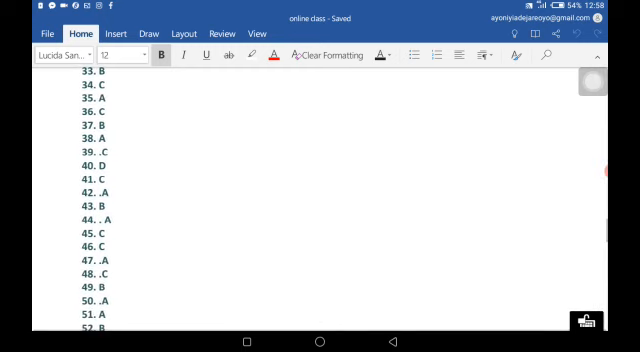
pyautogui.scroll(-3)
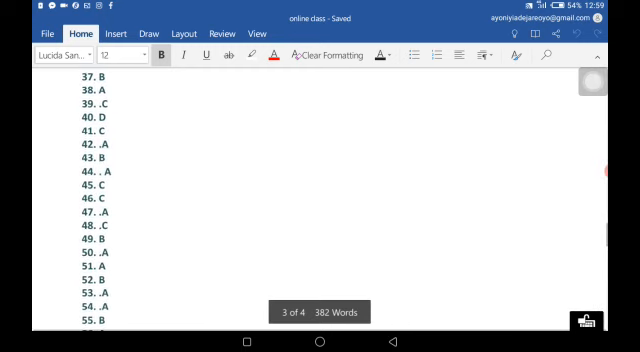
pyautogui.scroll(-3)
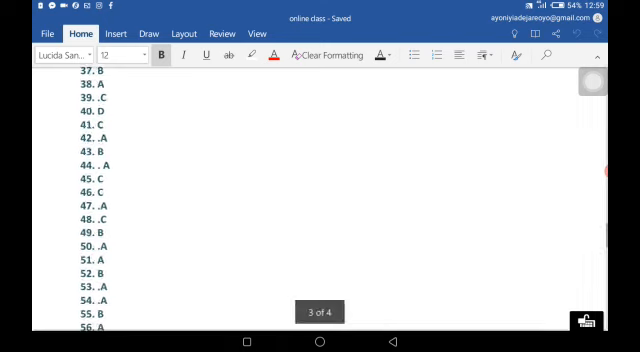
pyautogui.scroll(-3)
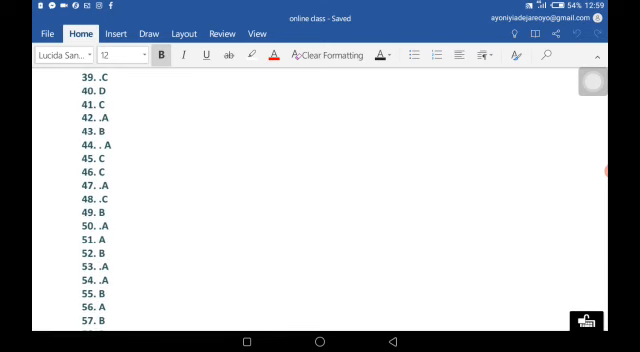
pyautogui.scroll(-3)
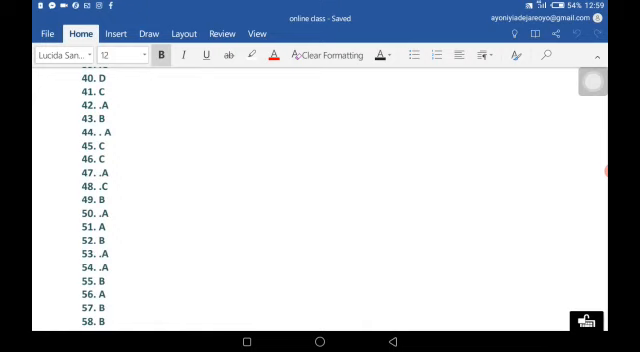
pyautogui.scroll(-3)
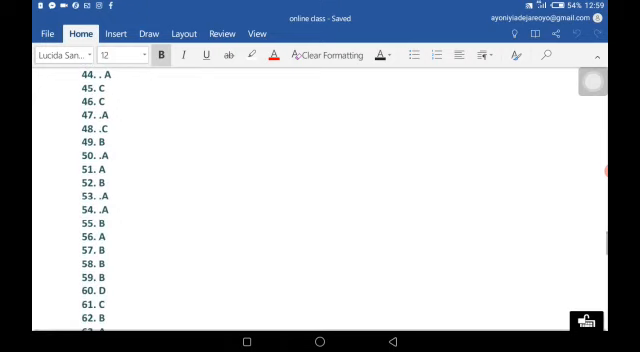
pyautogui.scroll(-3)
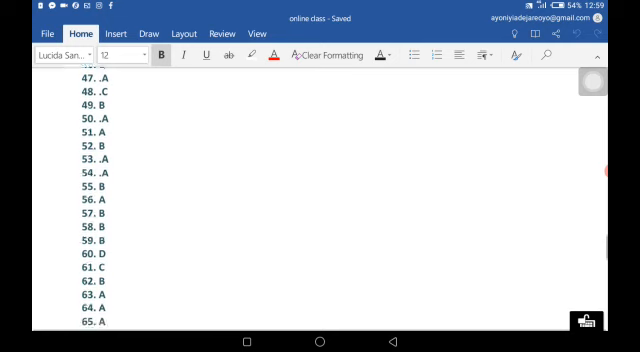
pyautogui.scroll(-3)
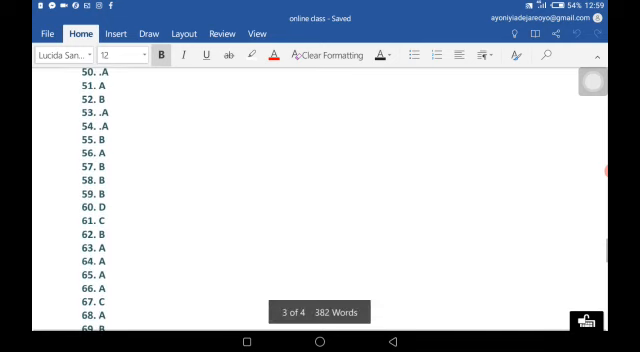
pyautogui.scroll(3)
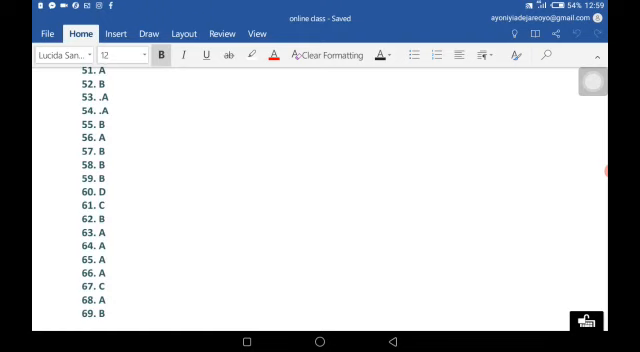
pyautogui.scroll(-3)
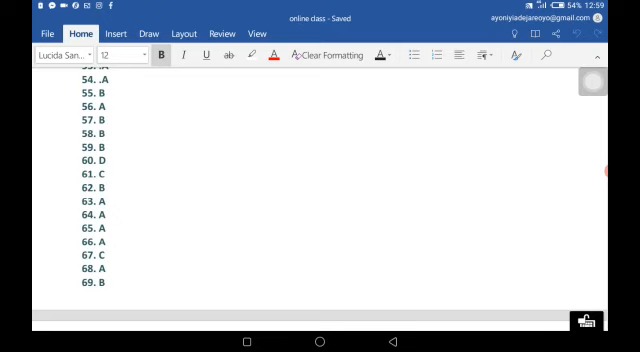
pyautogui.scroll(-3)
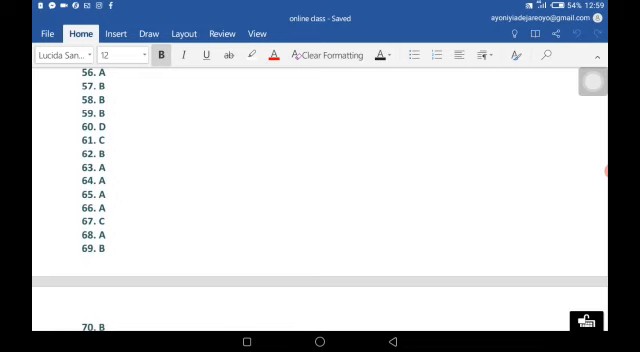
pyautogui.scroll(-3)
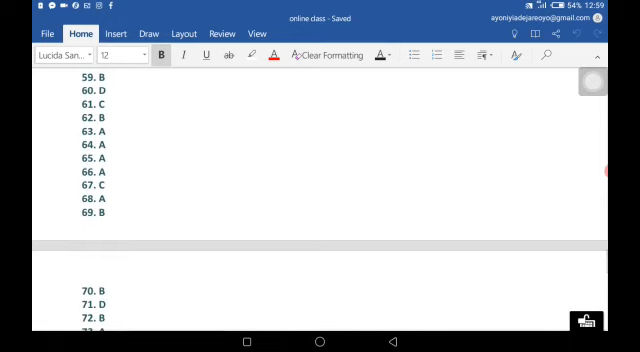
pyautogui.scroll(-3)
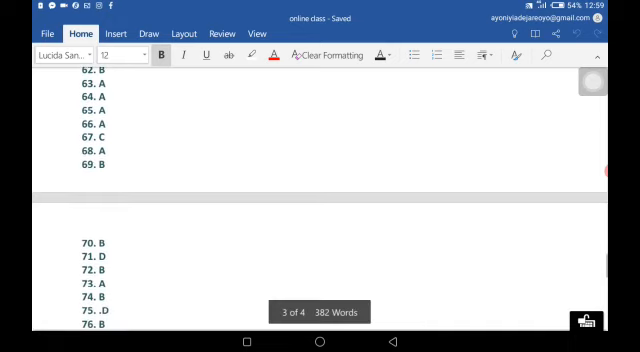
pyautogui.scroll(-3)
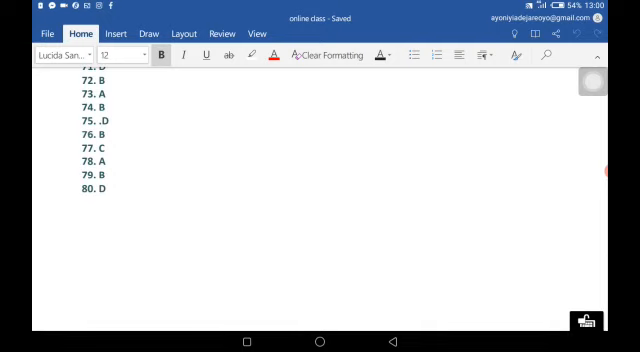
pyautogui.scroll(3)
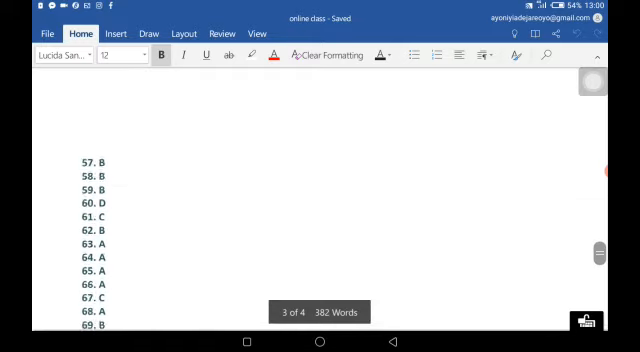
pyautogui.scroll(3)
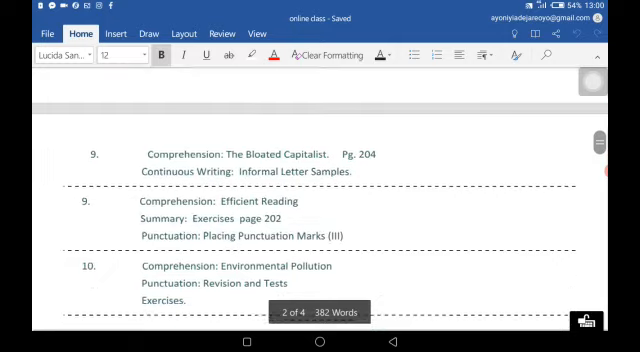
pyautogui.scroll(3)
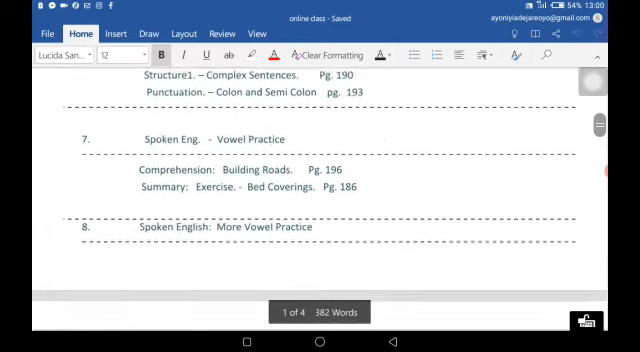
pyautogui.scroll(3)
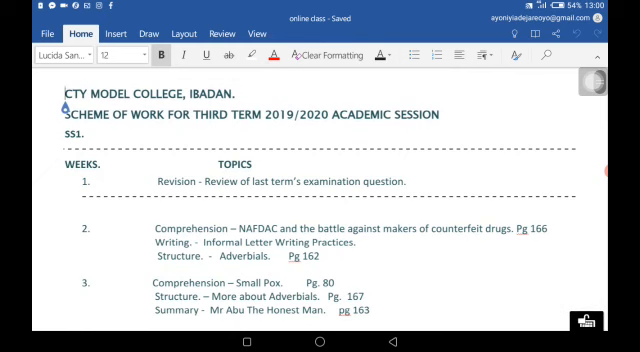
pyautogui.scroll(-3)
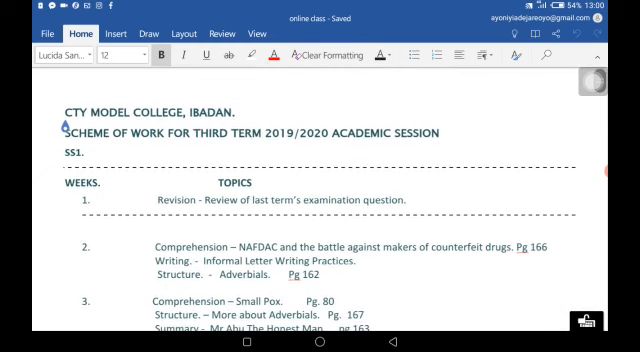